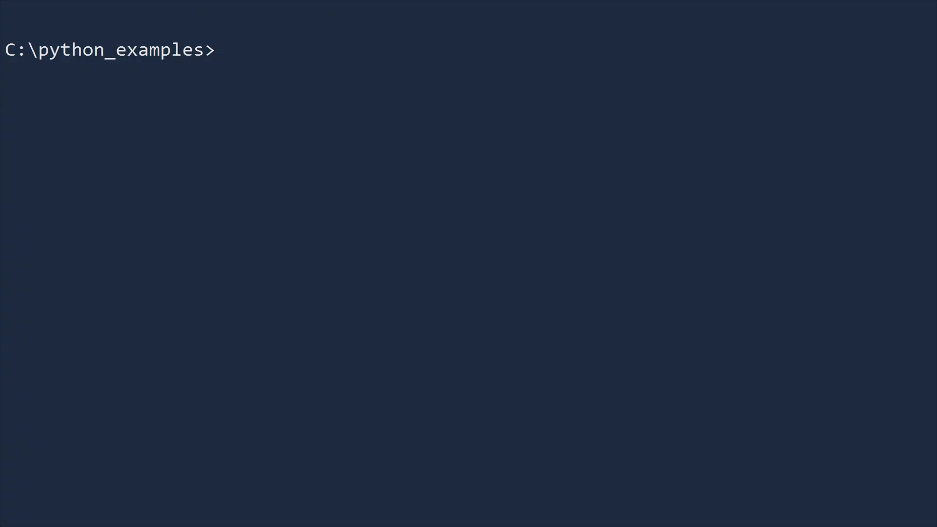
Launch python, assign "Meet me tonight." to message, and print message.
{"action": "type", "text": "python"}
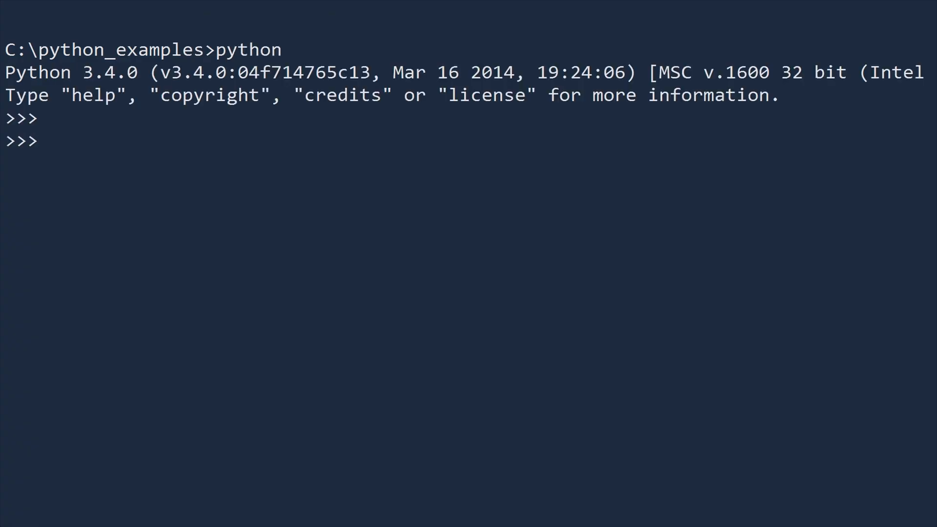
{"action": "type", "text": "message = \"M"}
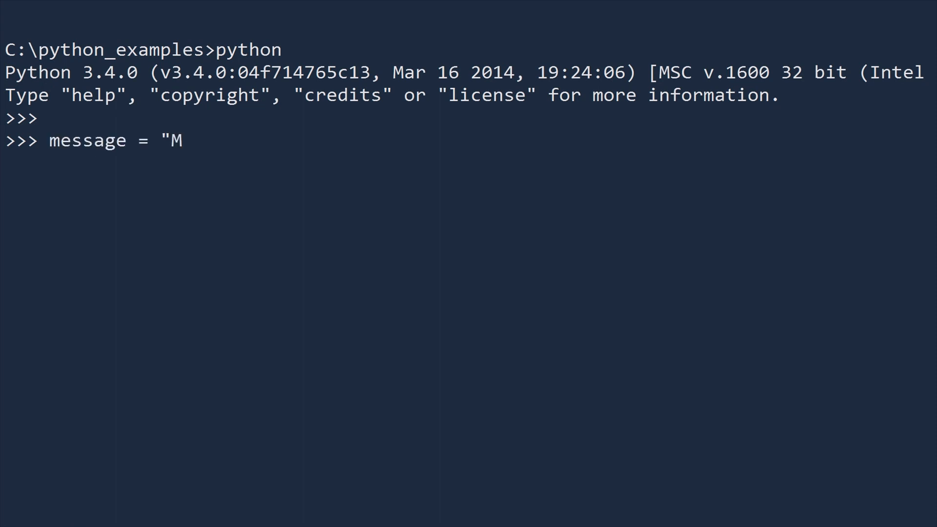
{"action": "type", "text": "eet me tonight.\""}
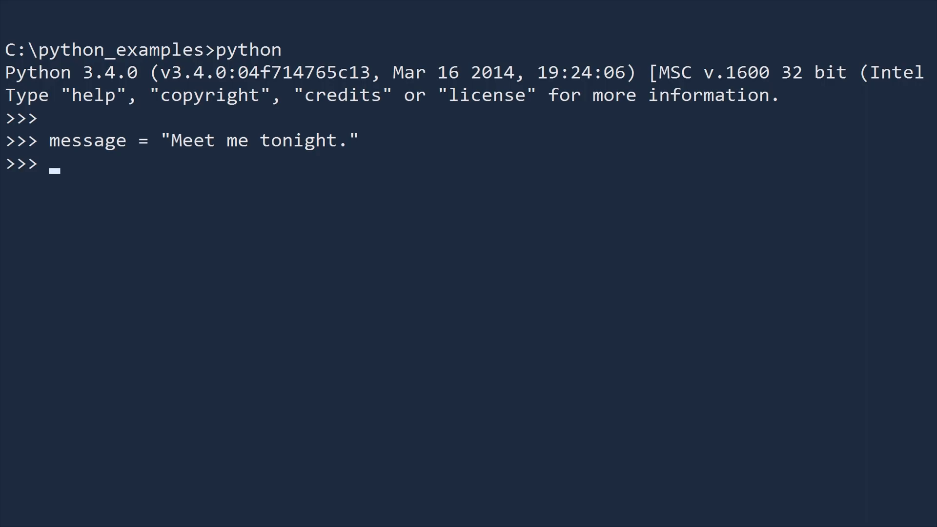
{"action": "type", "text": "print(mes"}
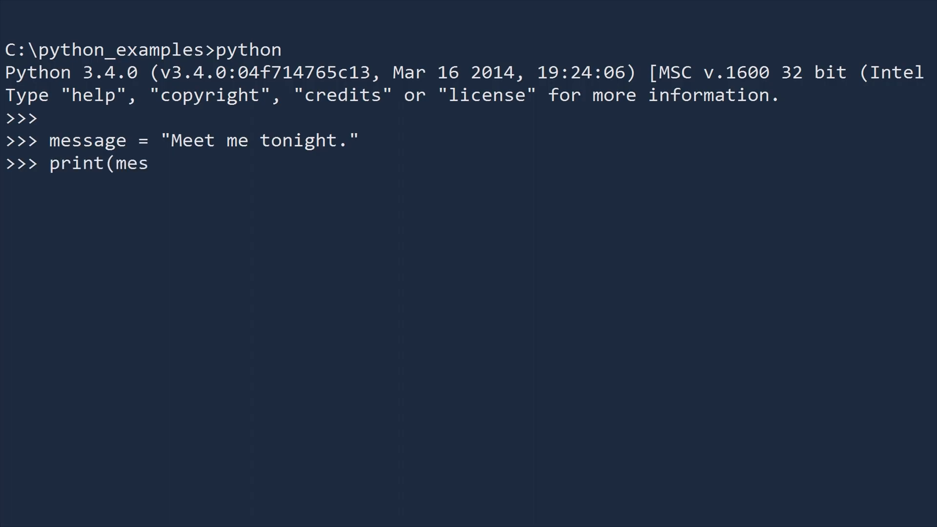
{"action": "key", "text": "Enter"}
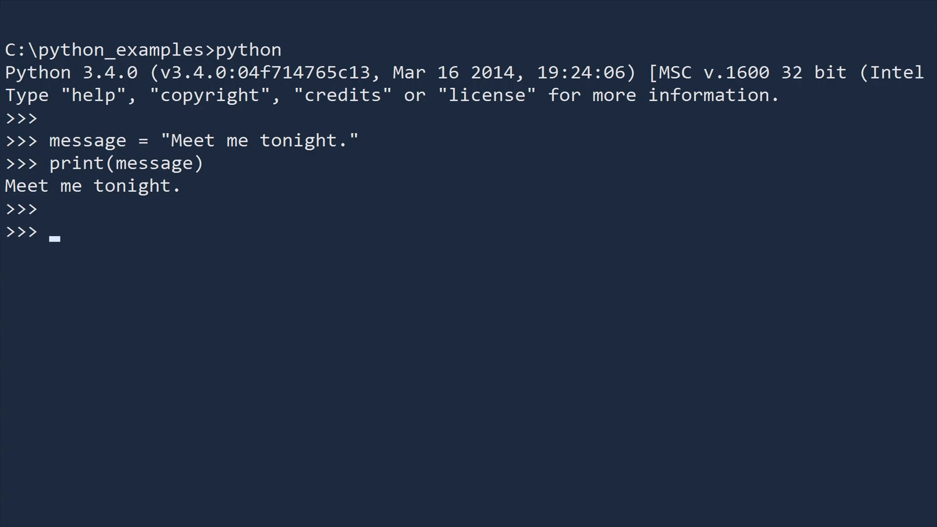
Assign 'The clock strikes at midnight.' to message2, print it, and begin a message3 assignment.
{"action": "type", "text": "message2 ="}
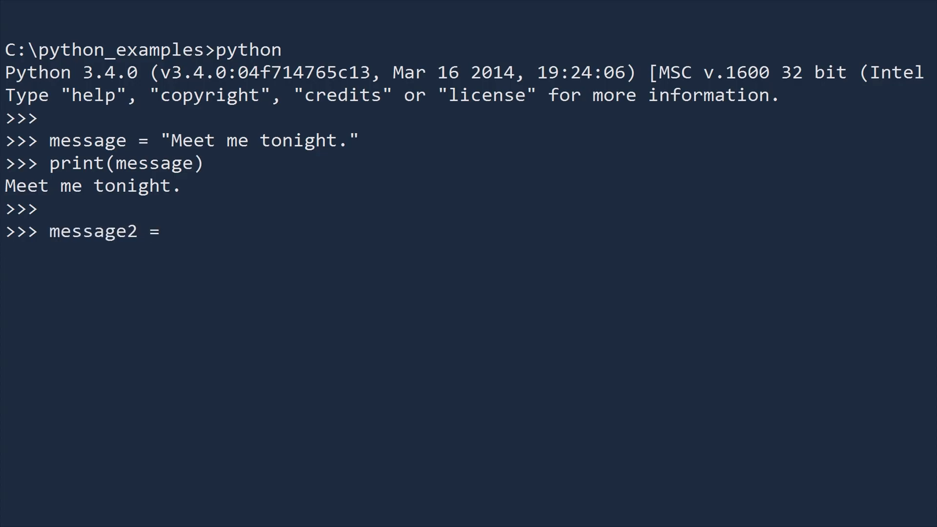
{"action": "type", "text": "'The clock strikes at midnight."}
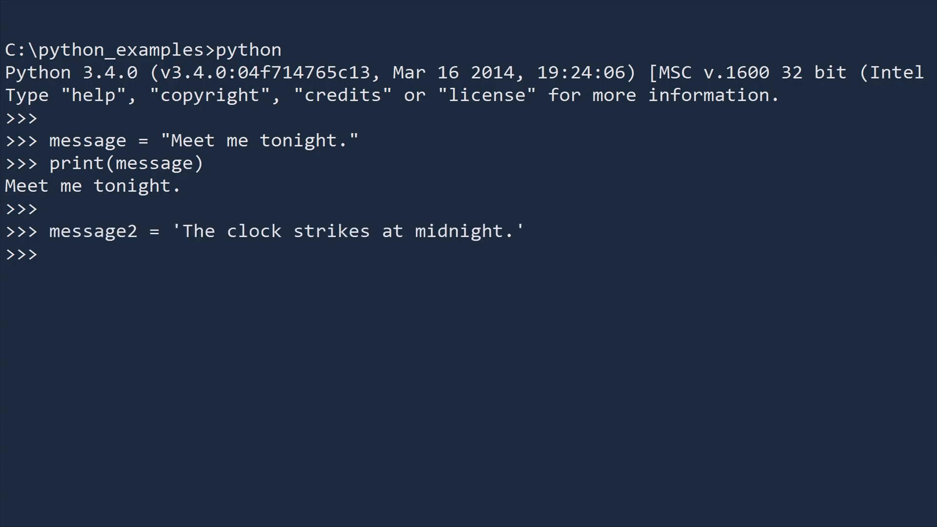
{"action": "type", "text": "print"}
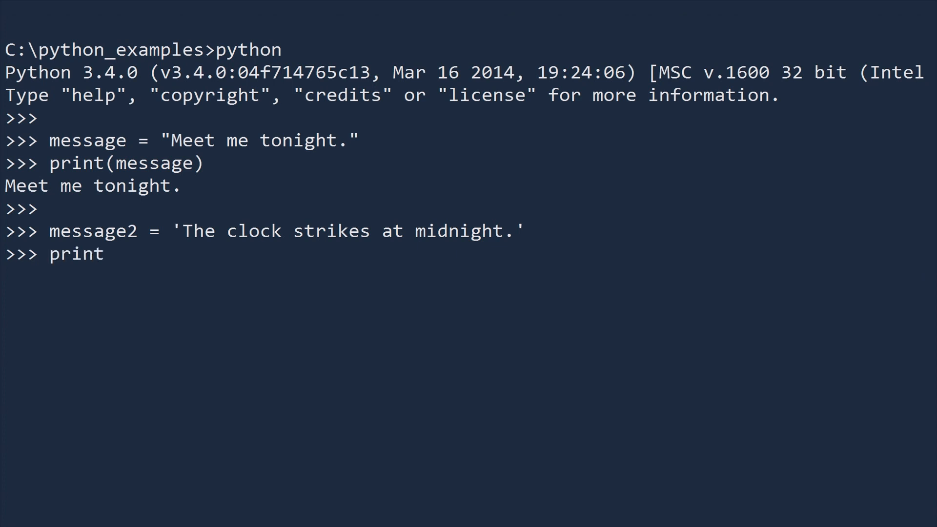
{"action": "type", "text": "(message2)"}
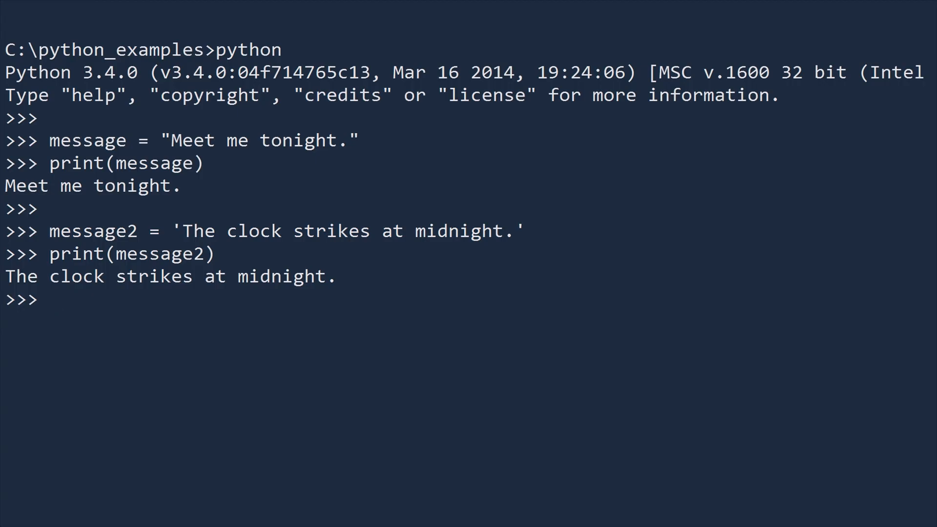
{"action": "type", "text": "message3 ="}
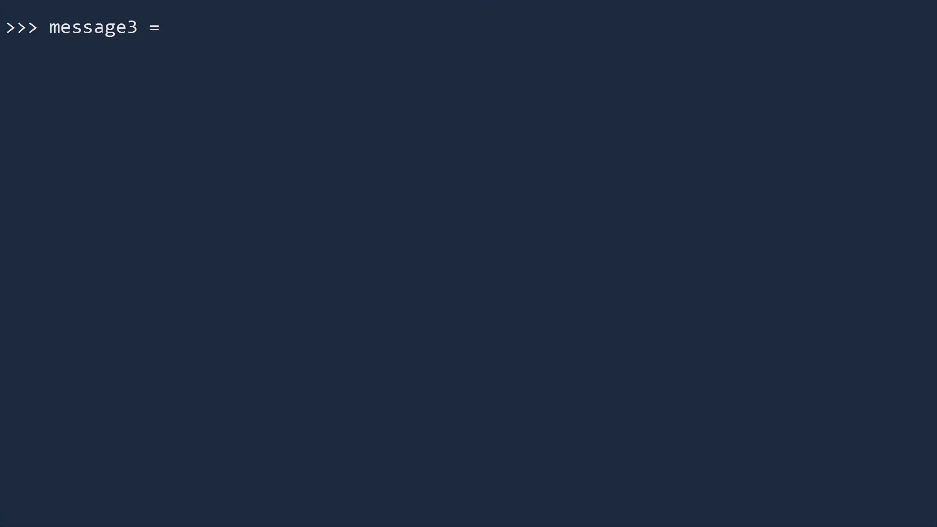
After the unescaped apostrophe fails, assign 'I\'m looking for someone to share in an adventure.' to message3, then retype it double-quoted.
{"action": "type", "text": "'I'm looking for someone to share in an adventure."}
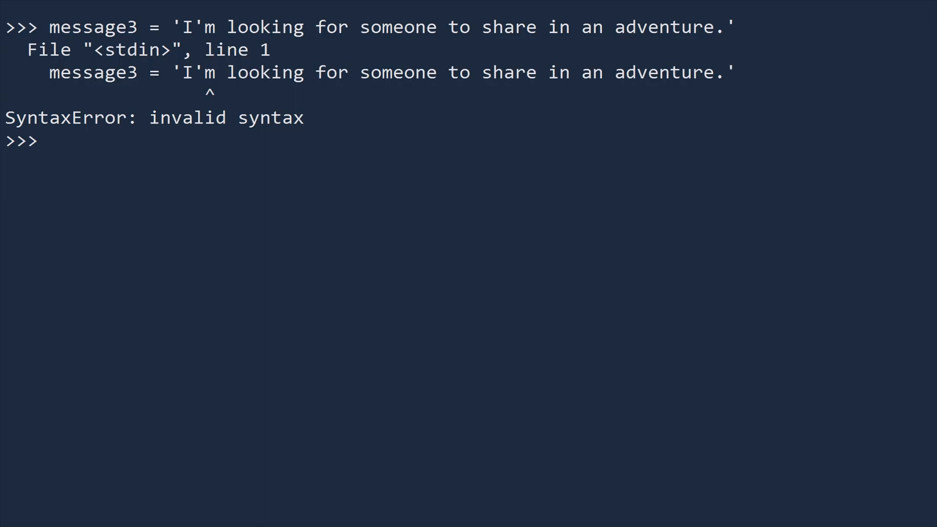
{"action": "type", "text": "message3 ="}
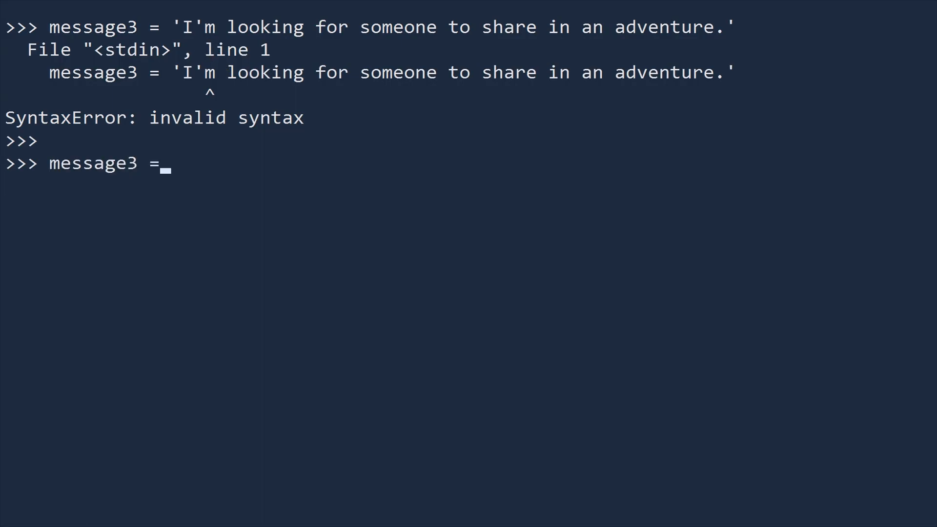
{"action": "type", "text": "'I\\'m lookin"}
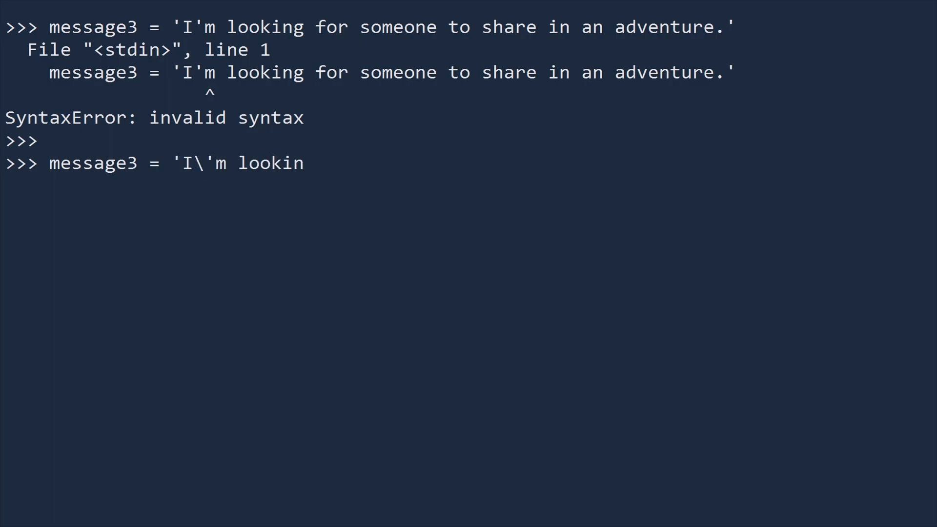
{"action": "type", "text": "g for someone to share in an adventure."}
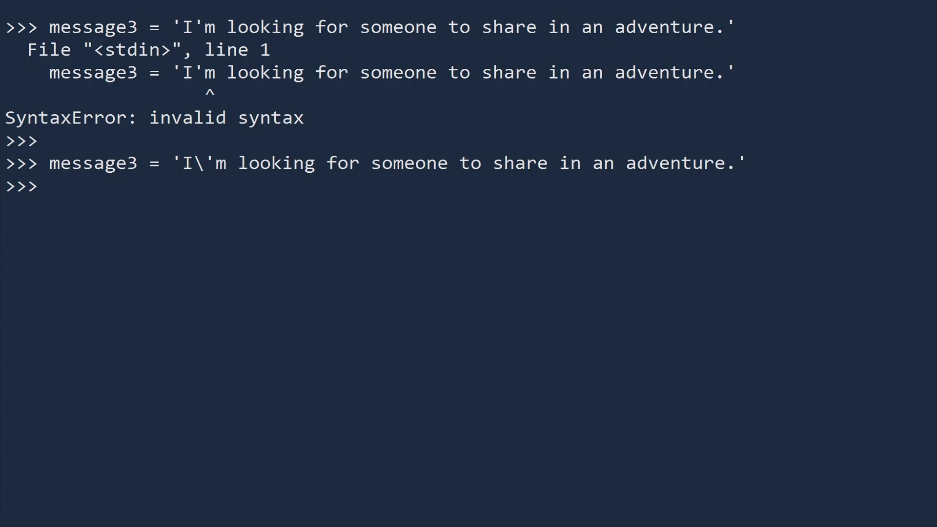
{"action": "type", "text": "message3 ="}
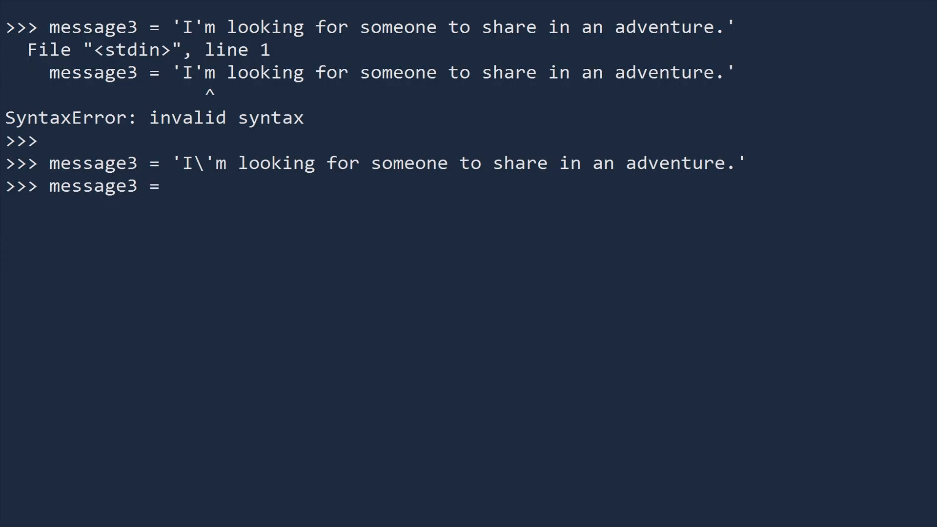
{"action": "type", "text": "\"I'm looking for someone to share in an ad"}
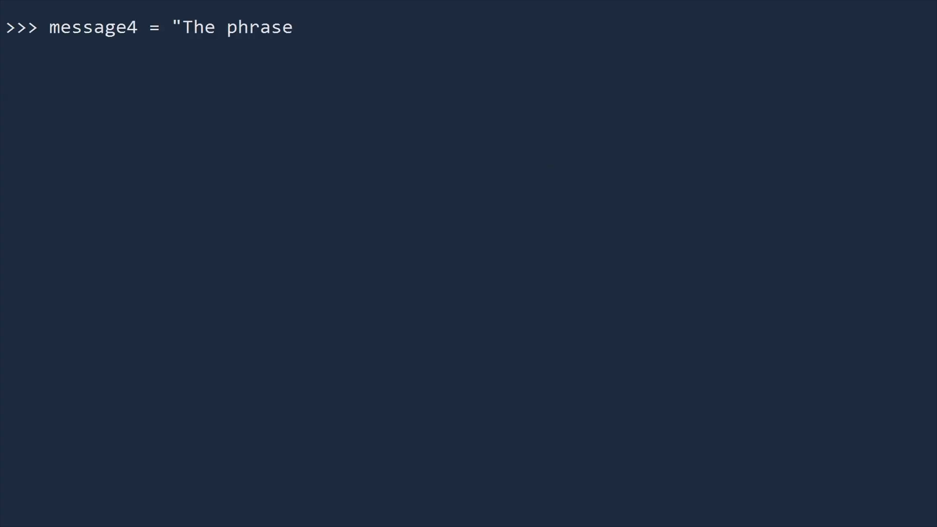
Assign message4 with "Beam me up, Scotty" in inner double quotes, triggering a SyntaxError.
{"action": "type", "text": "\"Beam me up, Scotty\" was never said on Star Trek."}
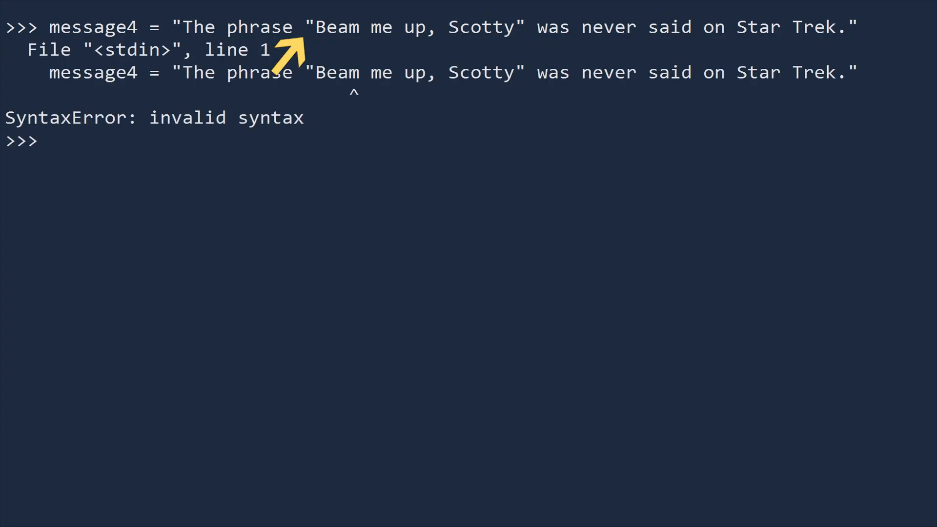
{"action": "type", "text": "message4"}
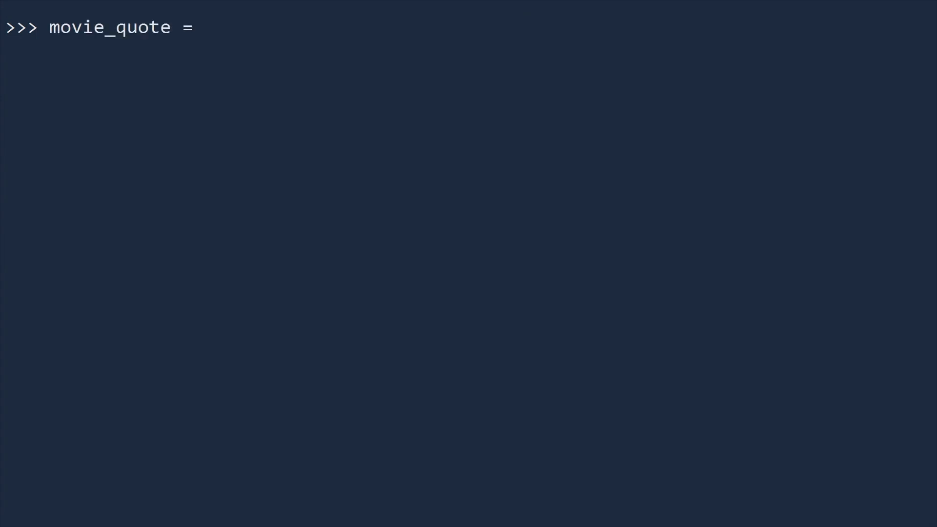
Assign the three-line """One of my favorite lines from The Godfather is: …""" quote to movie_quote.
{"action": "type", "text": "\"\"\"One of my favorite lines from T"}
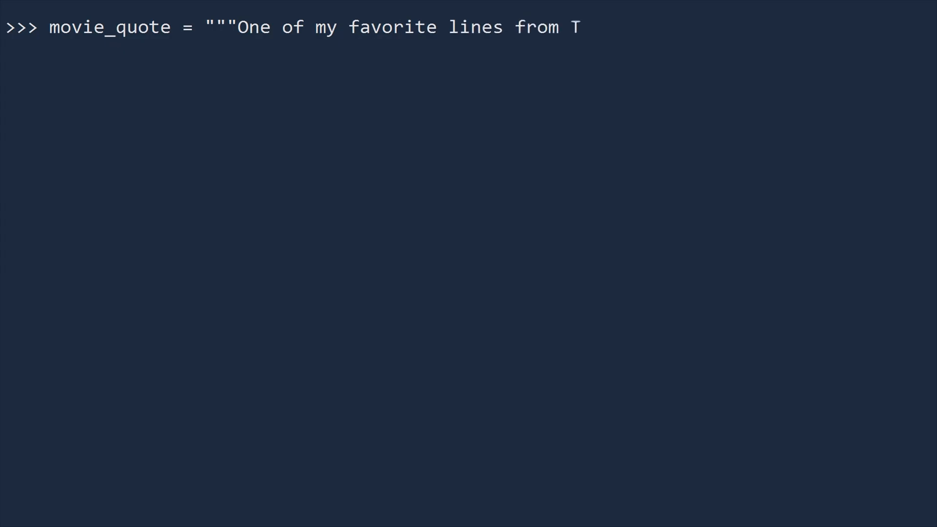
{"action": "type", "text": "he Godfather is:"}
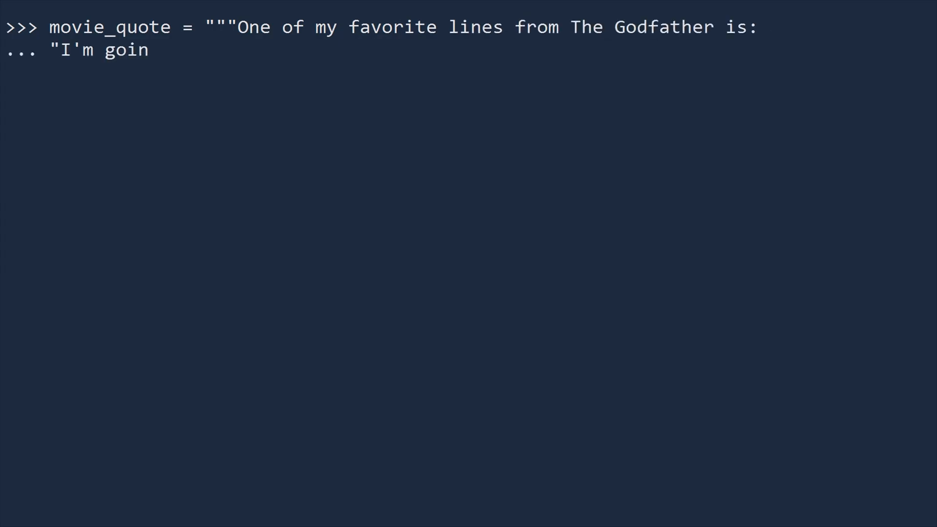
{"action": "type", "text": "g to make him an offer he can't refuse.\""}
{"action": "type", "text": "Do you know who said this"}
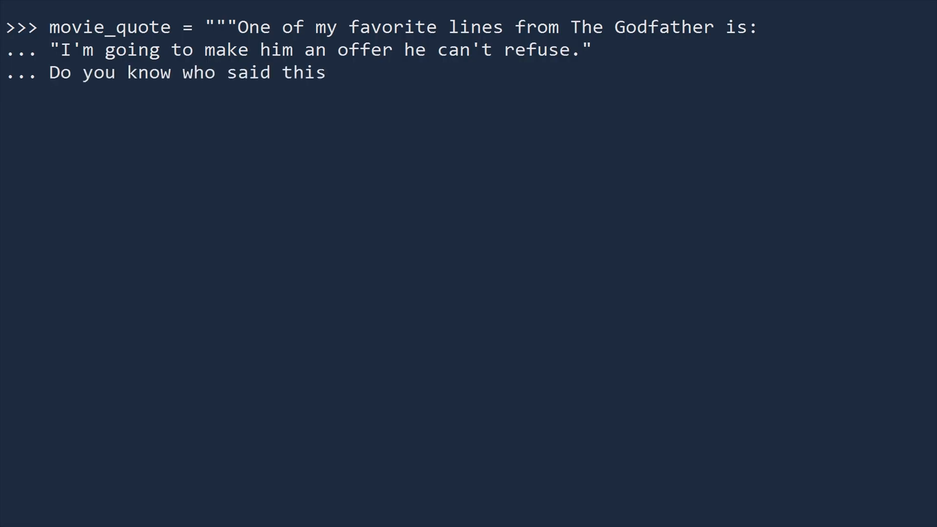
{"action": "type", "text": "?\"\"\""}
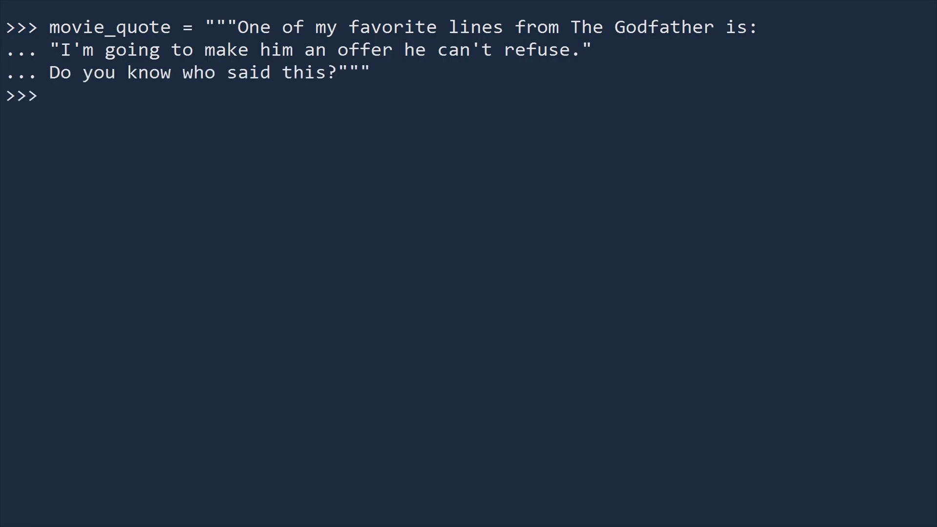